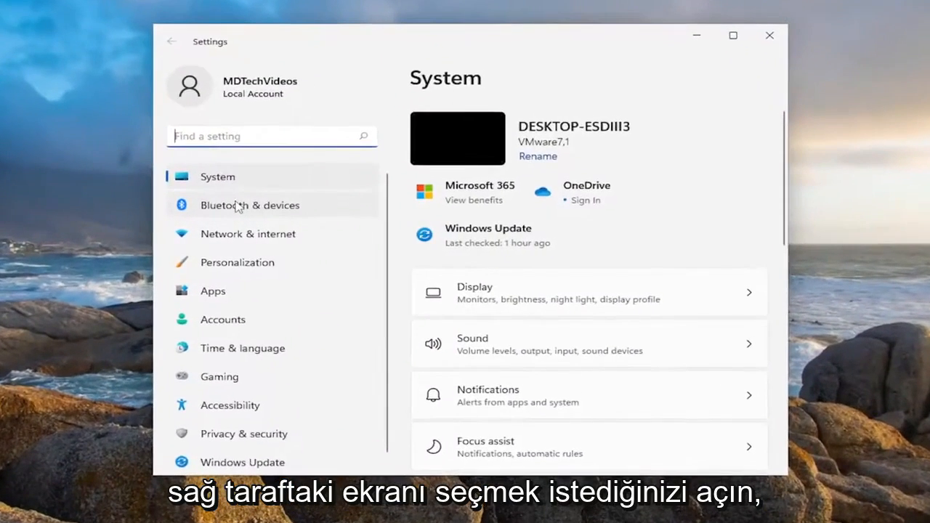
{"action": "mouse_move", "coordinate": [500, 298]}
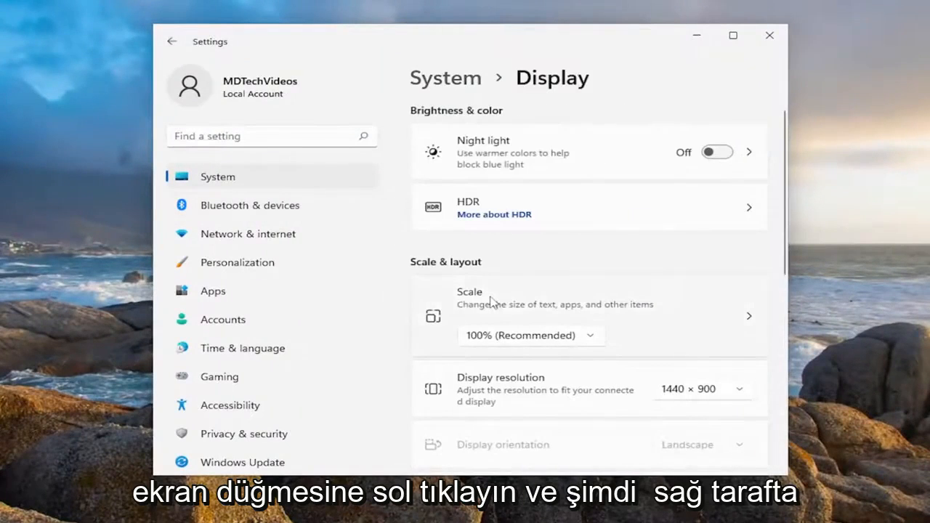
- Reach Graphics from the Display page's Related settings
{"action": "scroll", "scroll_direction": "down", "scroll_amount": 3}
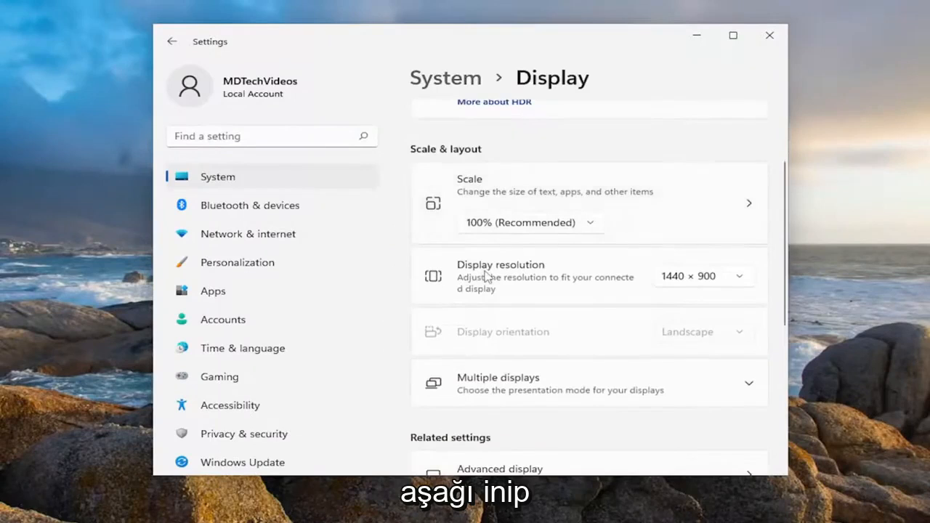
{"action": "scroll", "scroll_direction": "down", "scroll_amount": 3}
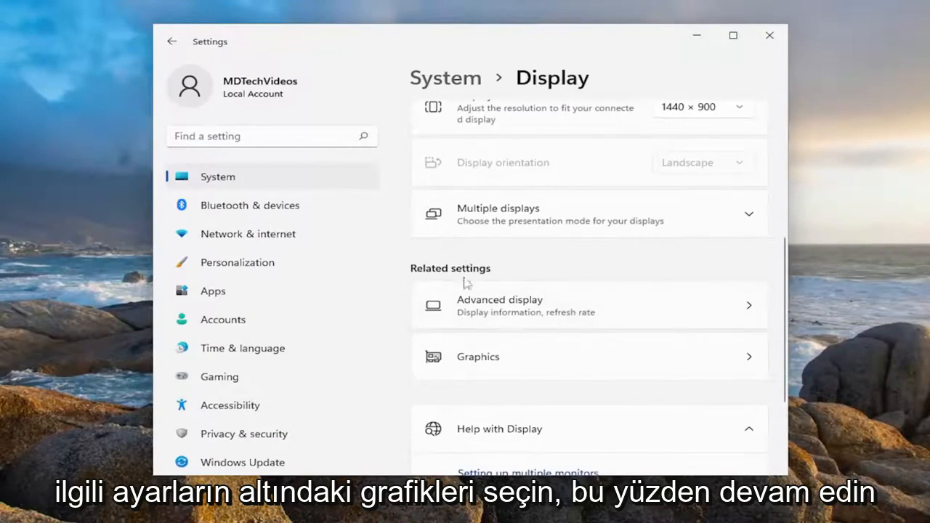
{"action": "left_click", "coordinate": [478, 356]}
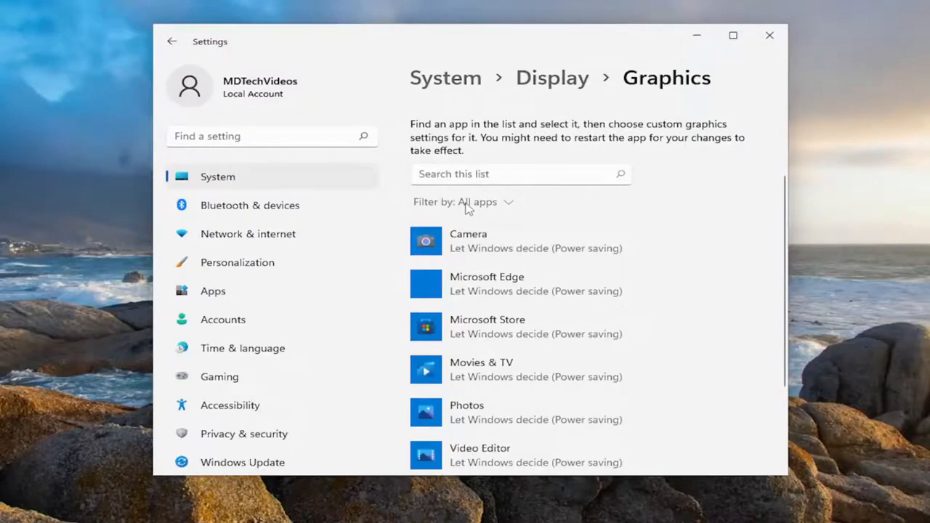
- Select Microsoft Store in the Graphics app list and show its preference options
{"action": "left_click", "coordinate": [535, 326]}
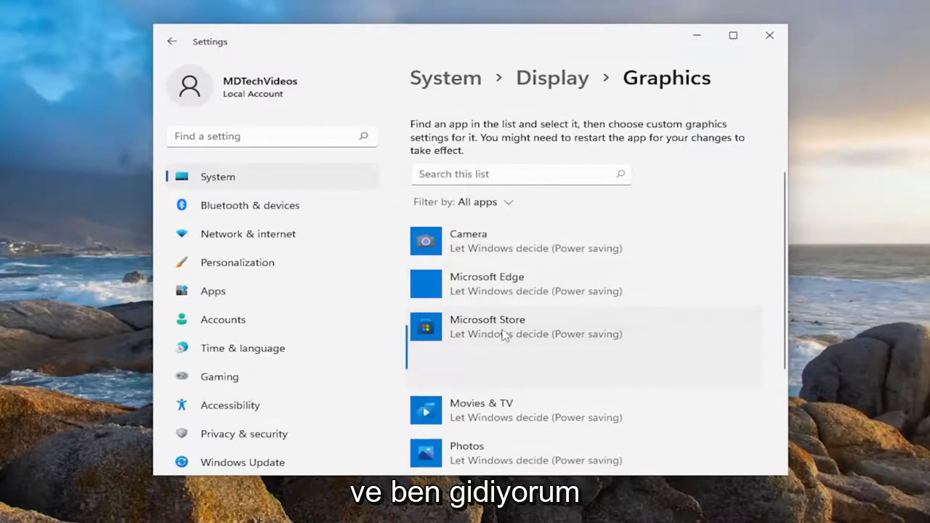
{"action": "left_click", "coordinate": [643, 372]}
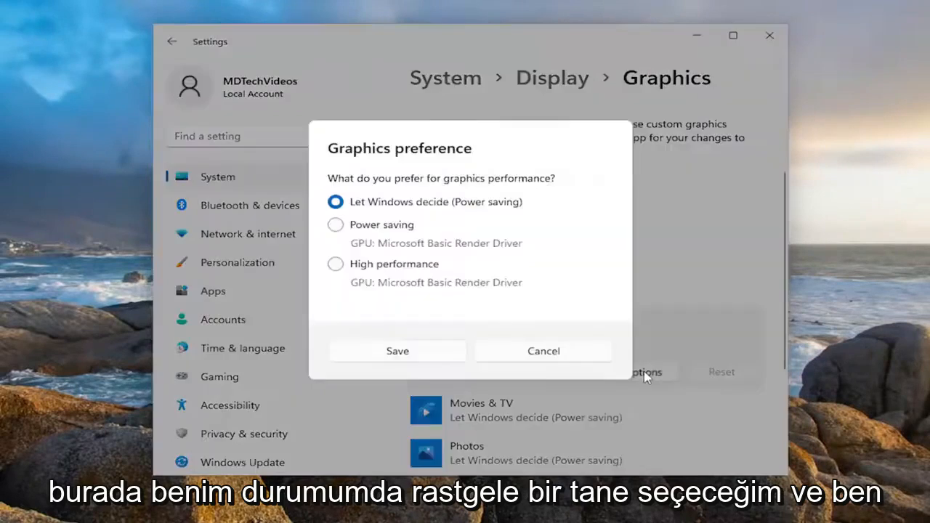
{"action": "mouse_move", "coordinate": [756, 270]}
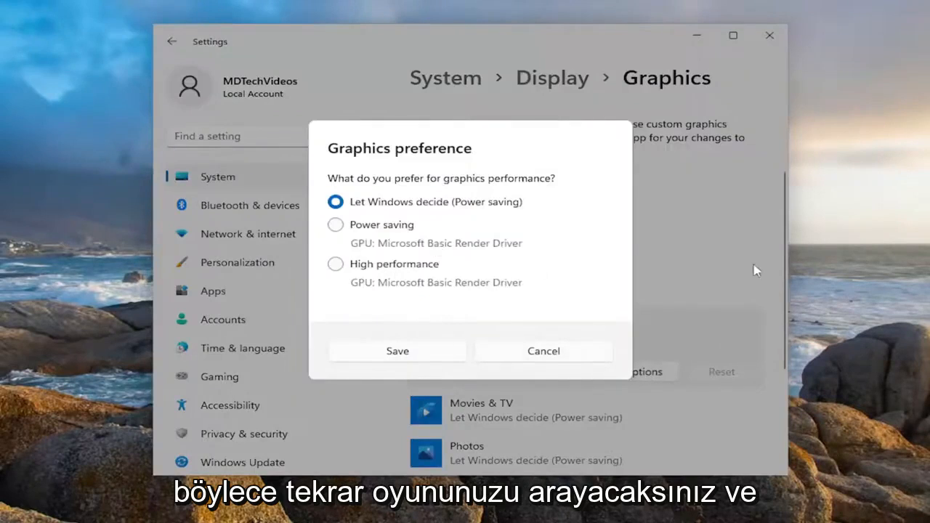
{"action": "mouse_move", "coordinate": [652, 378]}
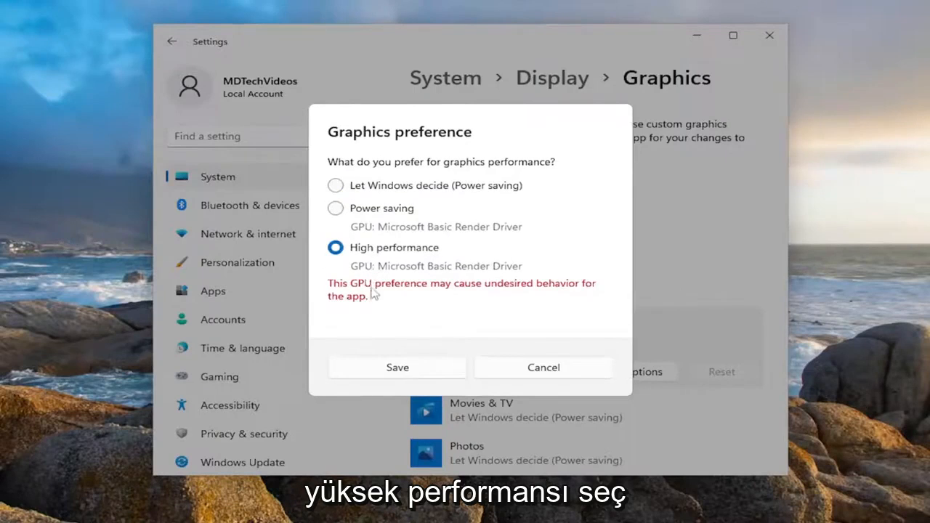
- Save High performance as Microsoft Store's graphics preference
{"action": "left_click", "coordinate": [397, 366]}
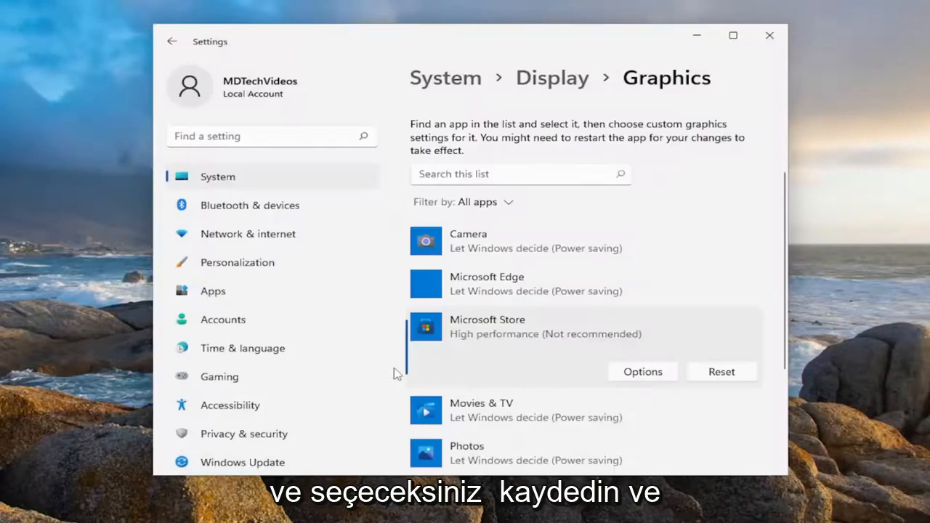
{"action": "mouse_move", "coordinate": [671, 387]}
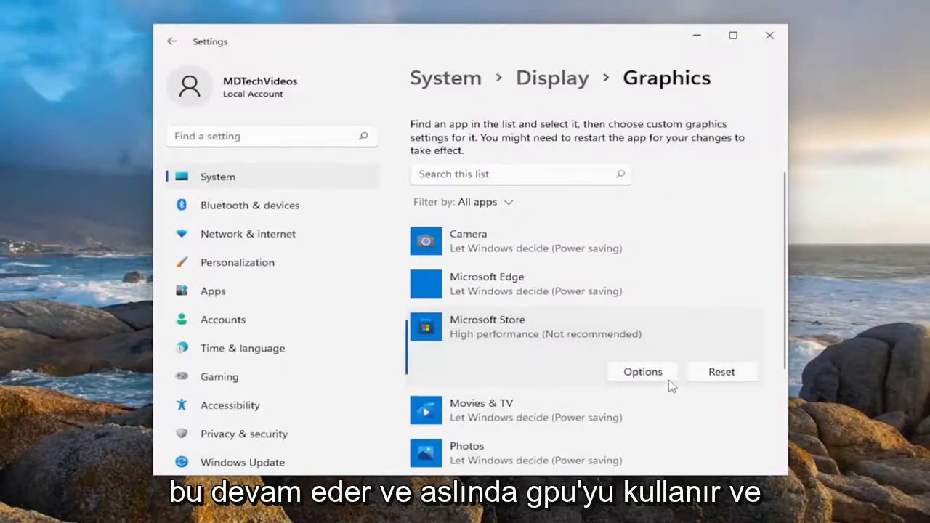
{"action": "left_click", "coordinate": [642, 372]}
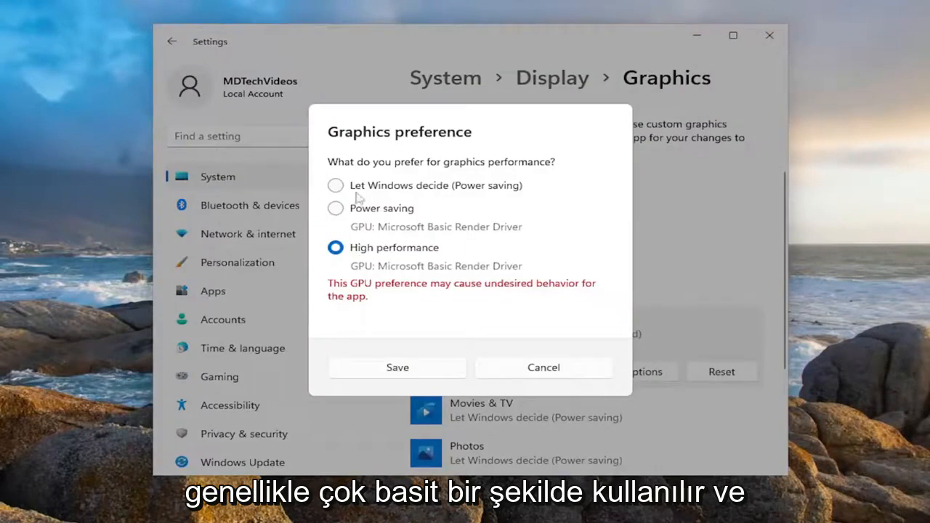
{"action": "mouse_move", "coordinate": [410, 192]}
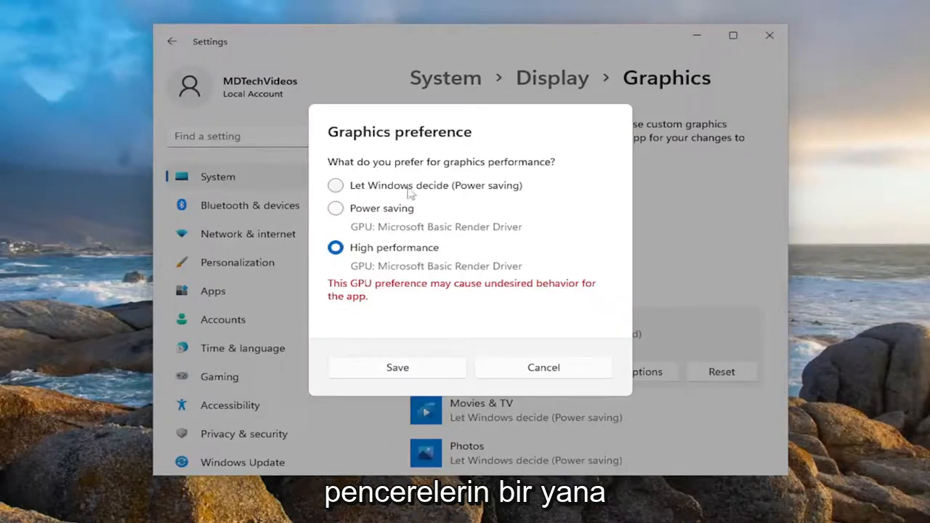
{"action": "mouse_move", "coordinate": [443, 217]}
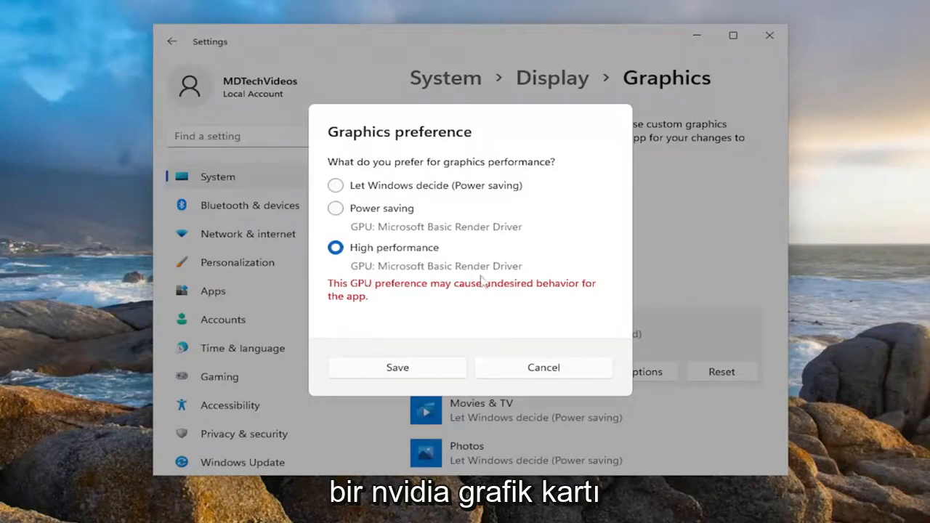
{"action": "mouse_move", "coordinate": [400, 284]}
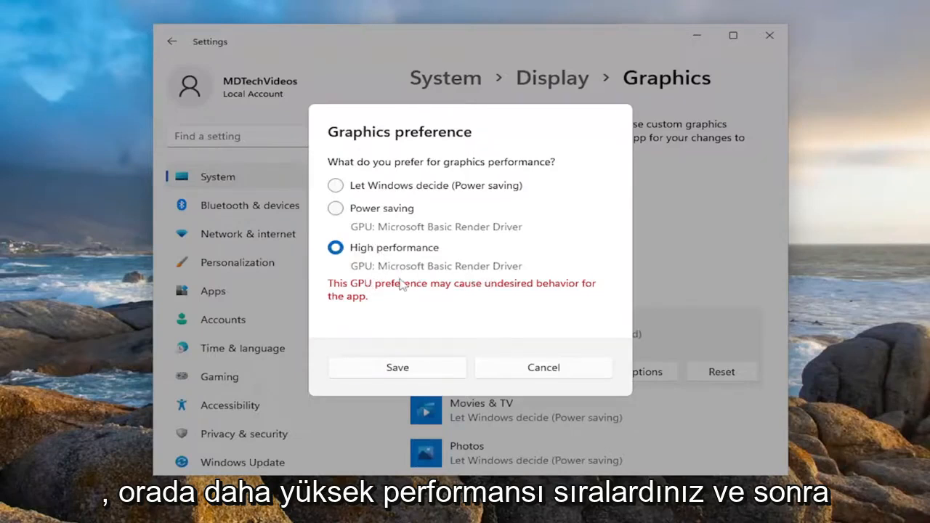
{"action": "left_click", "coordinate": [397, 367]}
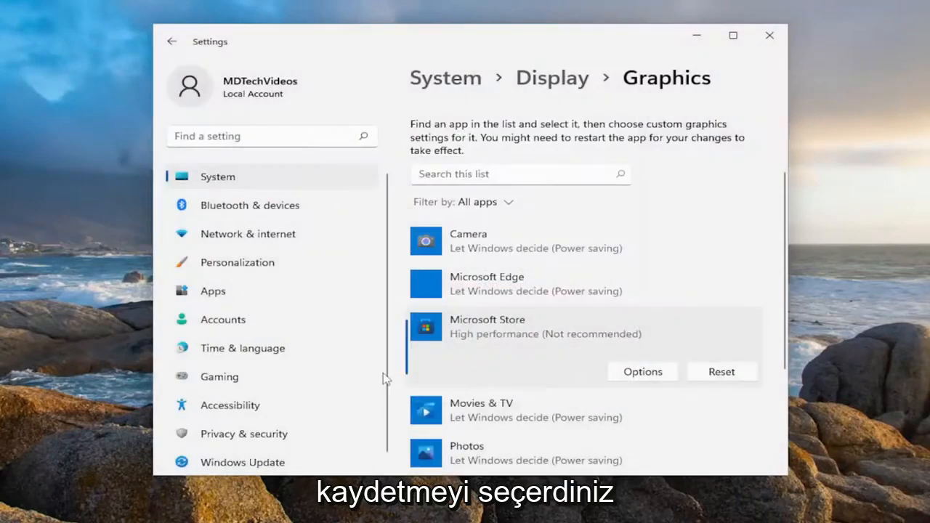